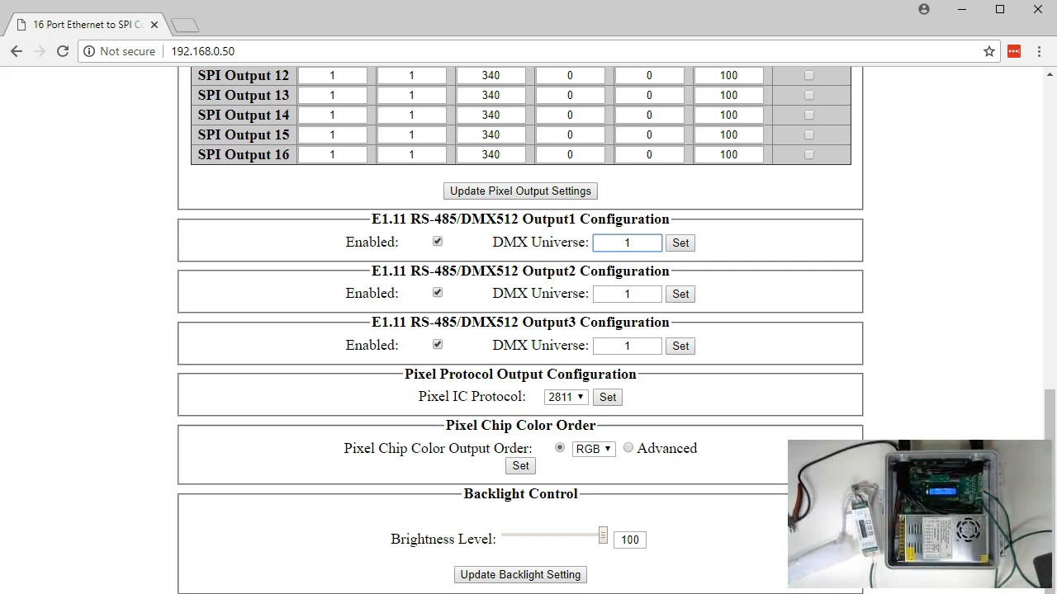
# Confirm the AlphaPix Output1 DMX universe is 1, then bring up xLights' empty network list
pyautogui.click(627, 242)
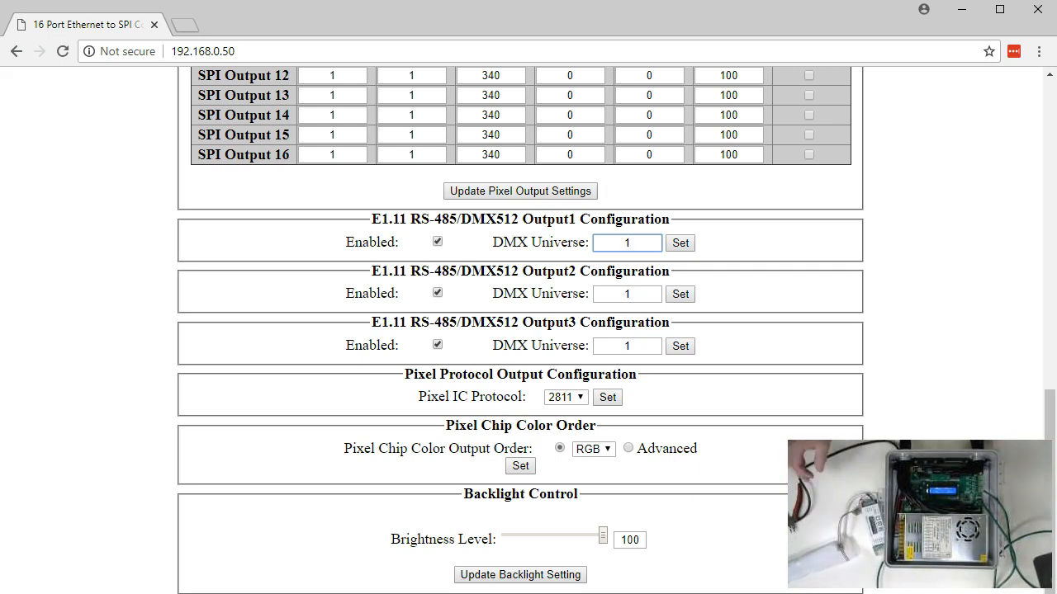
pyautogui.moveTo(6, 320)
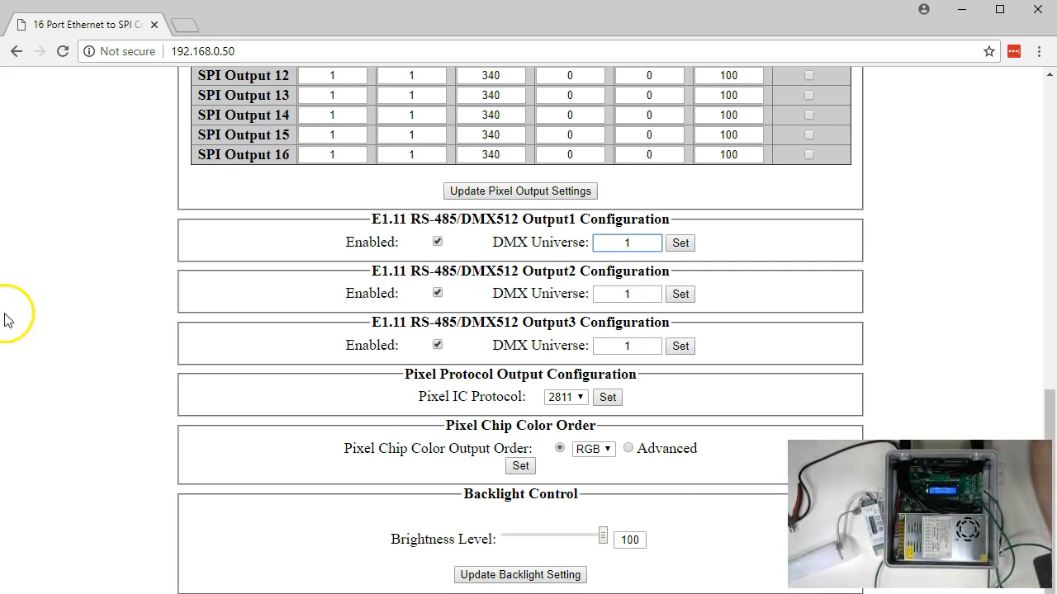
pyautogui.scroll(3)
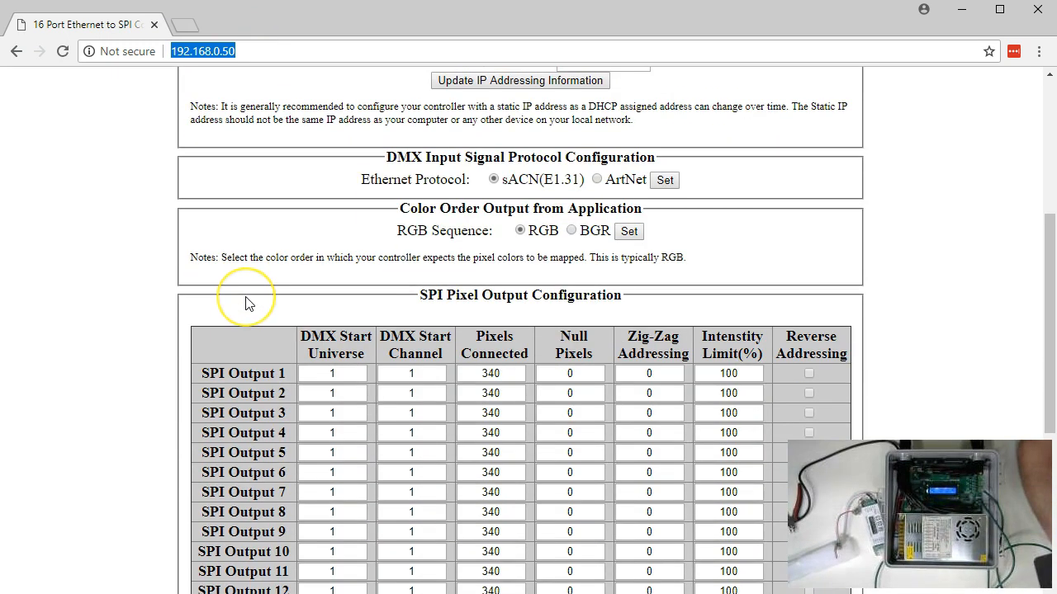
pyautogui.scroll(-3)
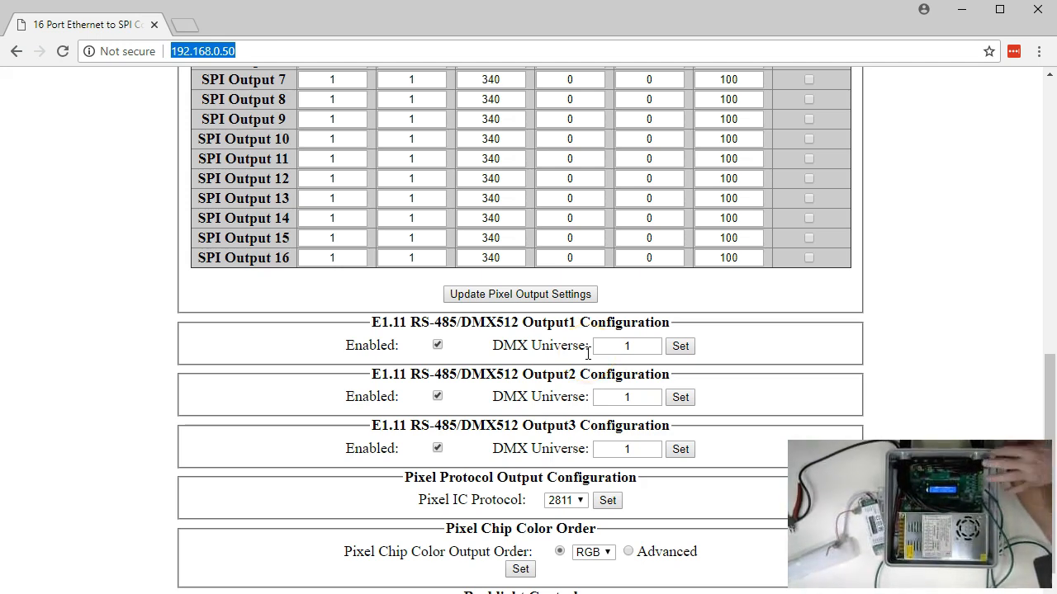
pyautogui.click(627, 346)
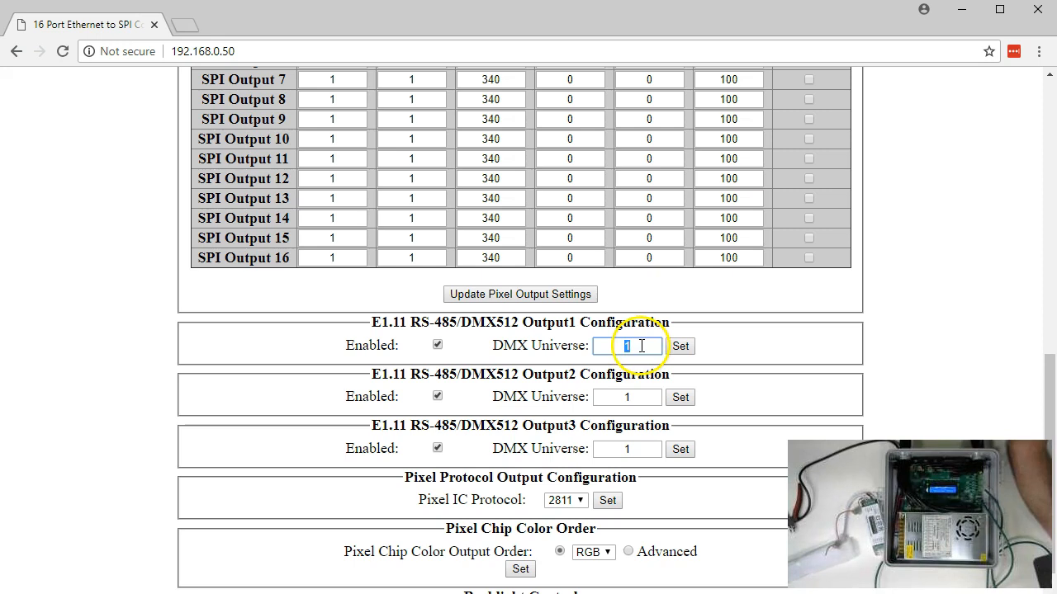
pyautogui.moveTo(462, 421)
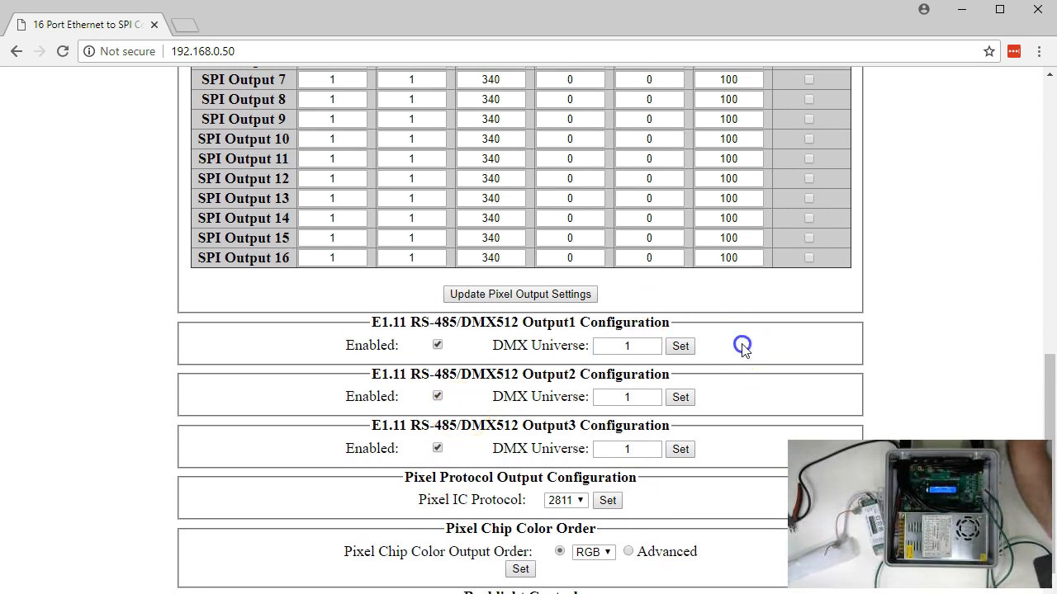
pyautogui.click(627, 345)
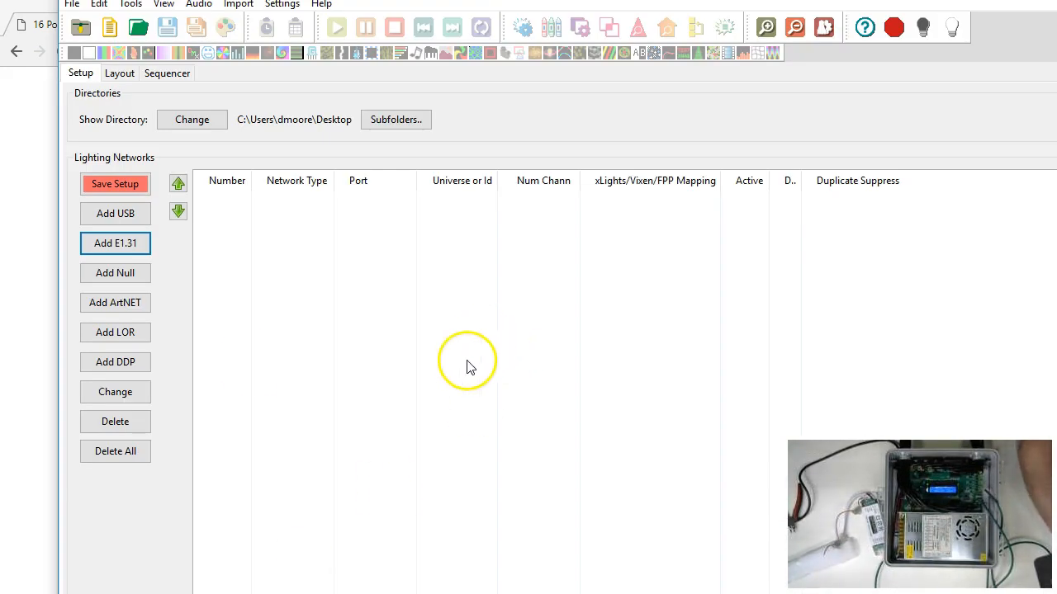
pyautogui.moveTo(149, 65)
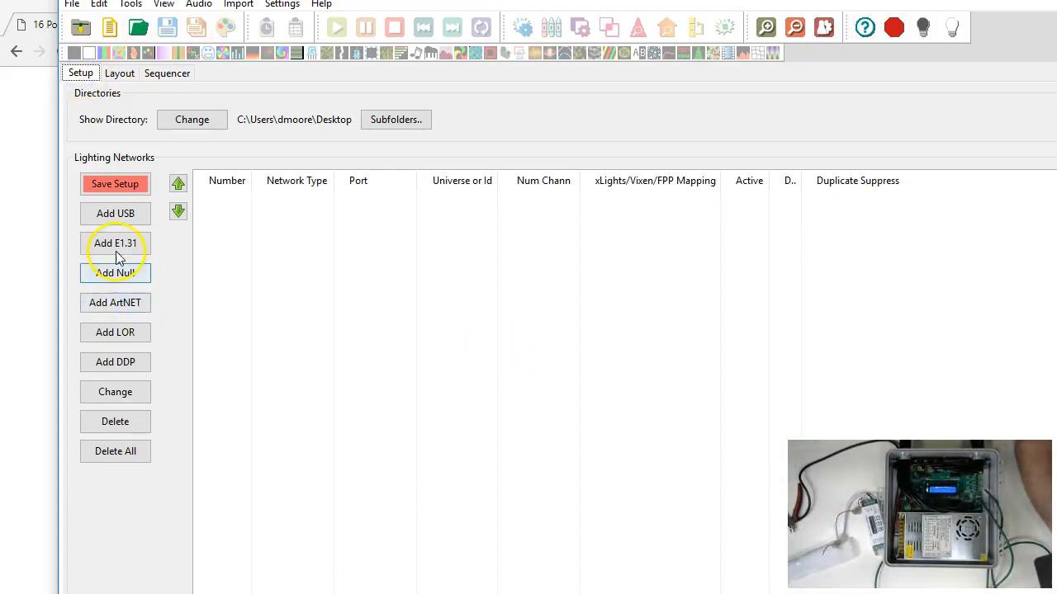
# Create the EasyPix unicast E1.31 output: IP 192.168.0.50, universe 1, last channel 6
pyautogui.click(114, 243)
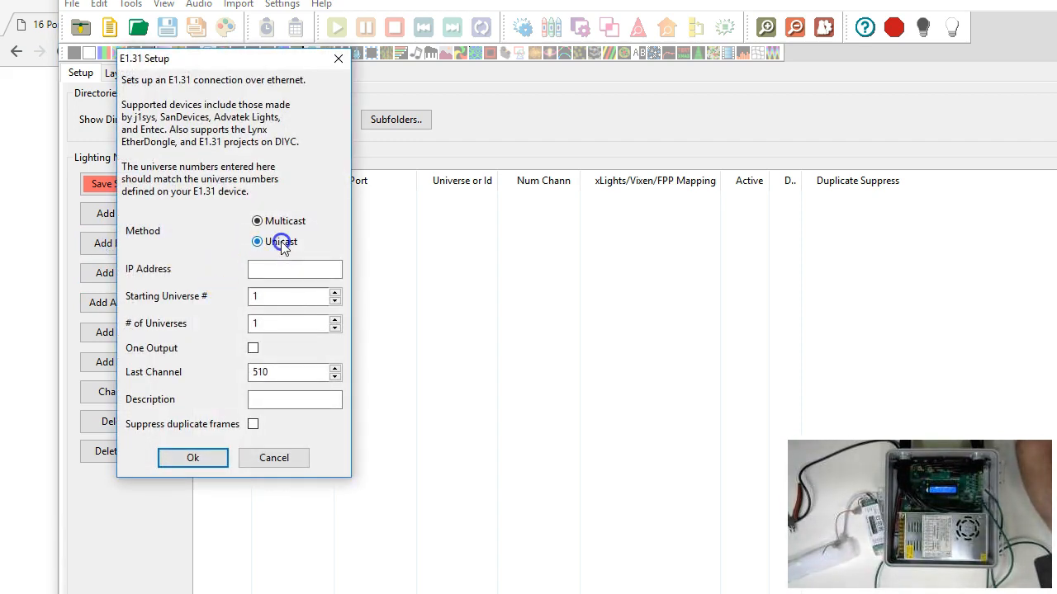
pyautogui.click(257, 241)
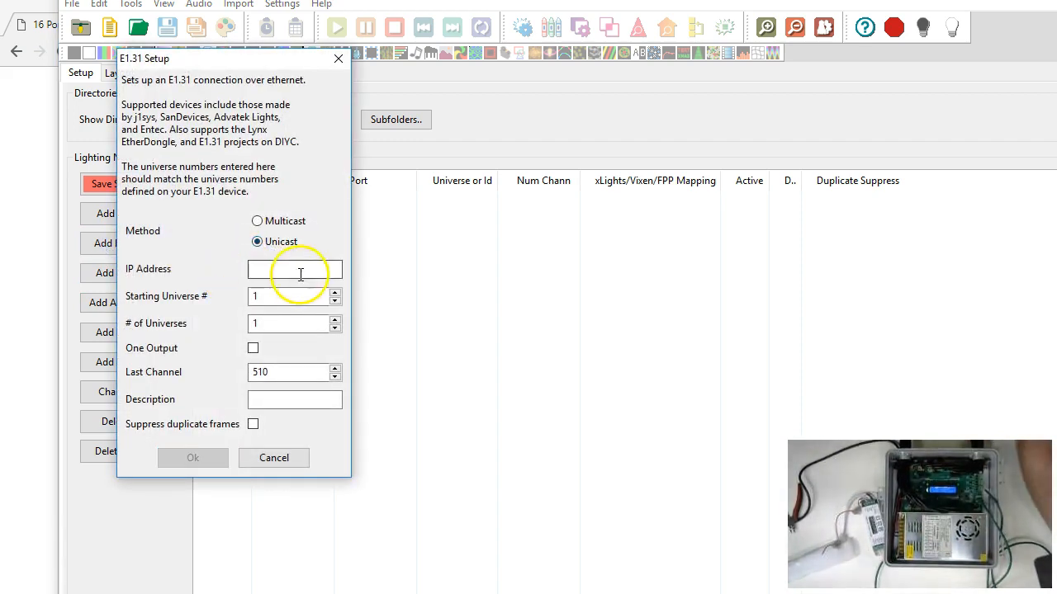
pyautogui.write('1923.')
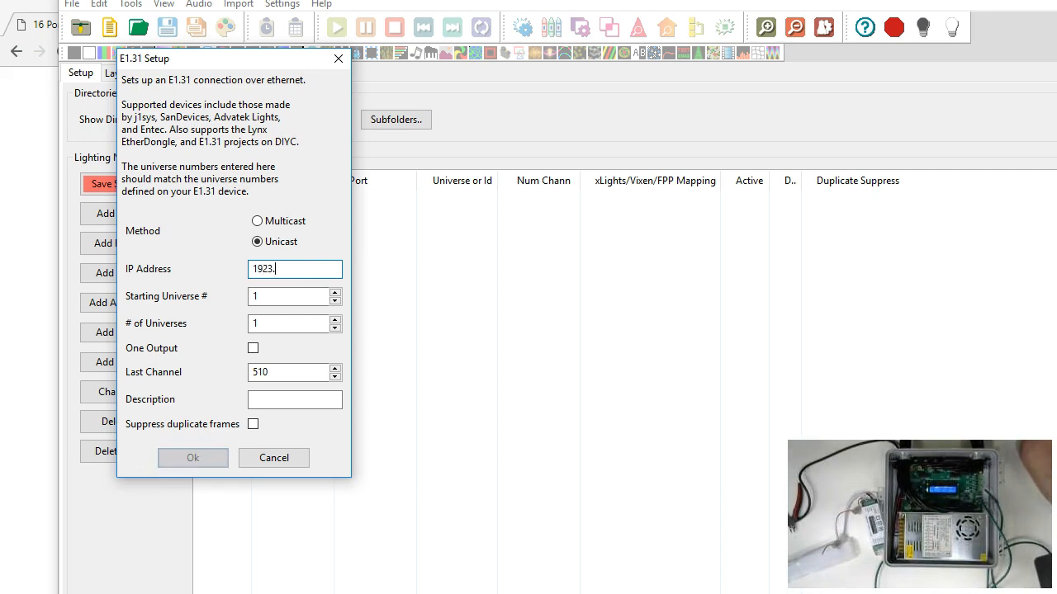
pyautogui.write('192.168.0.50')
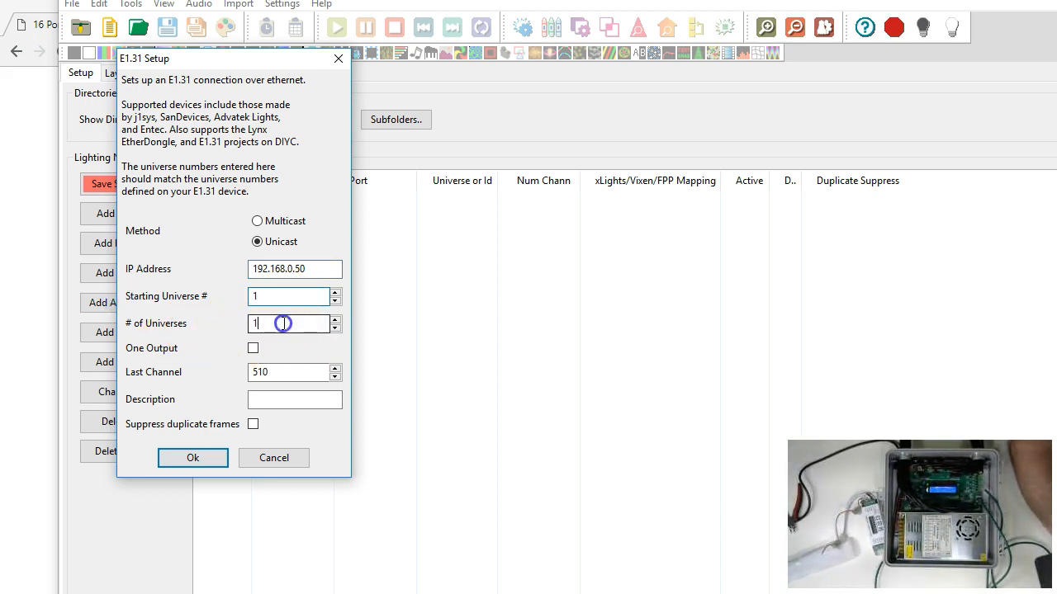
pyautogui.click(289, 296)
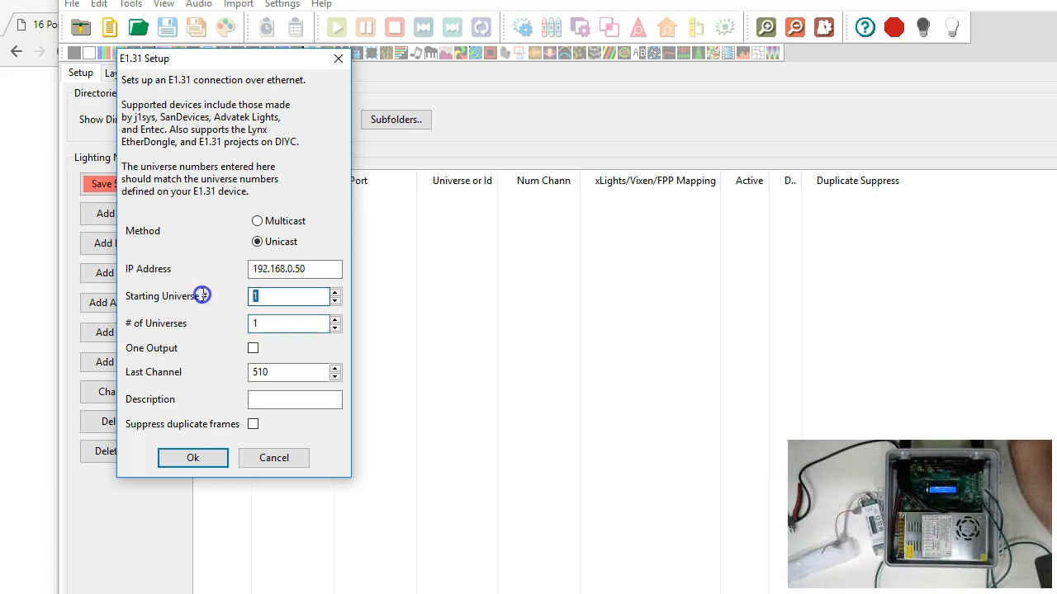
pyautogui.click(288, 372)
pyautogui.write('E')
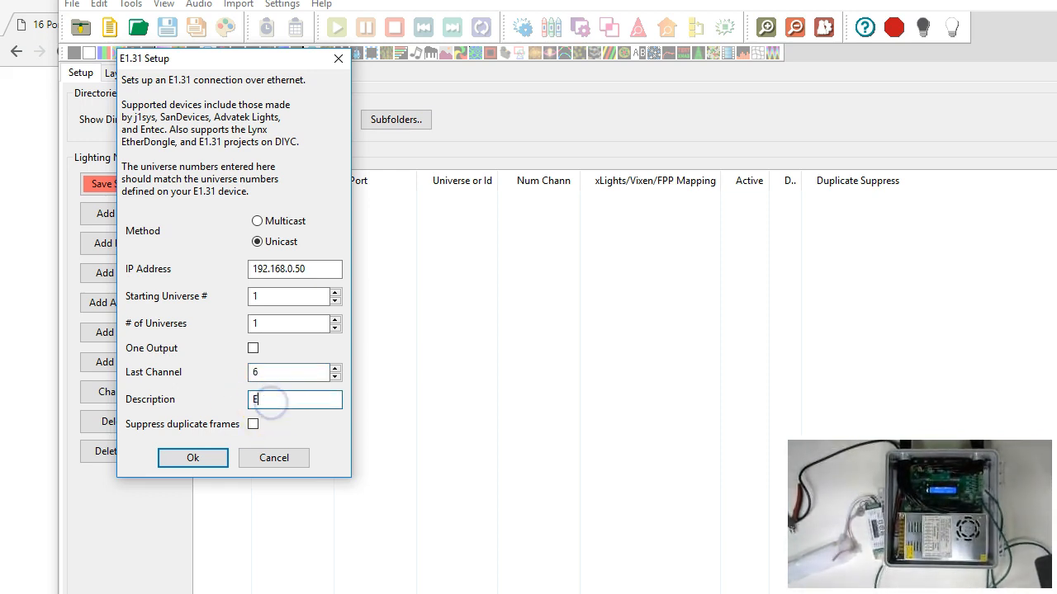
pyautogui.write('asyPix')
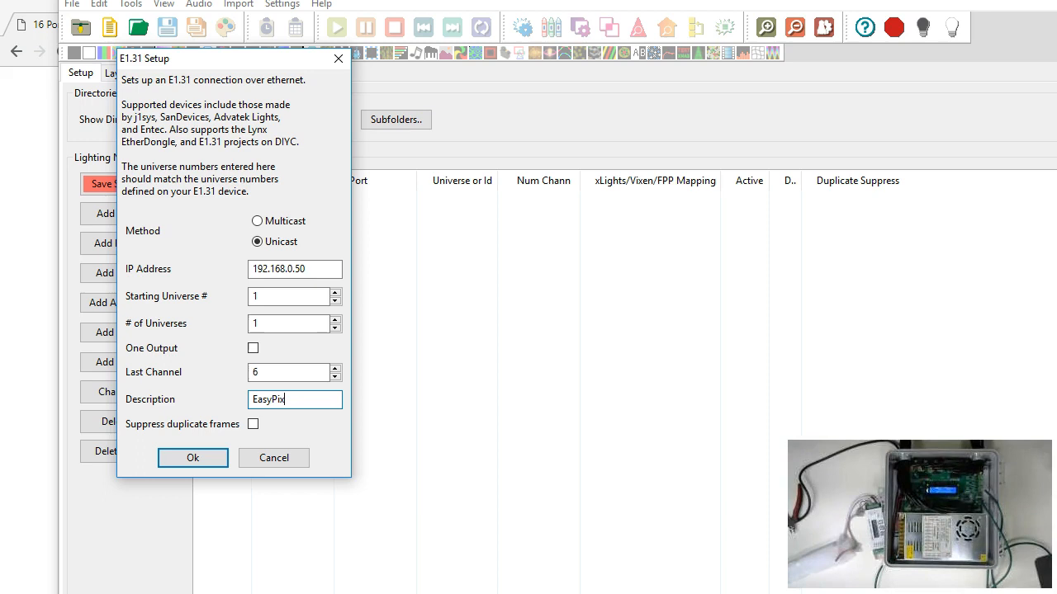
pyautogui.click(193, 458)
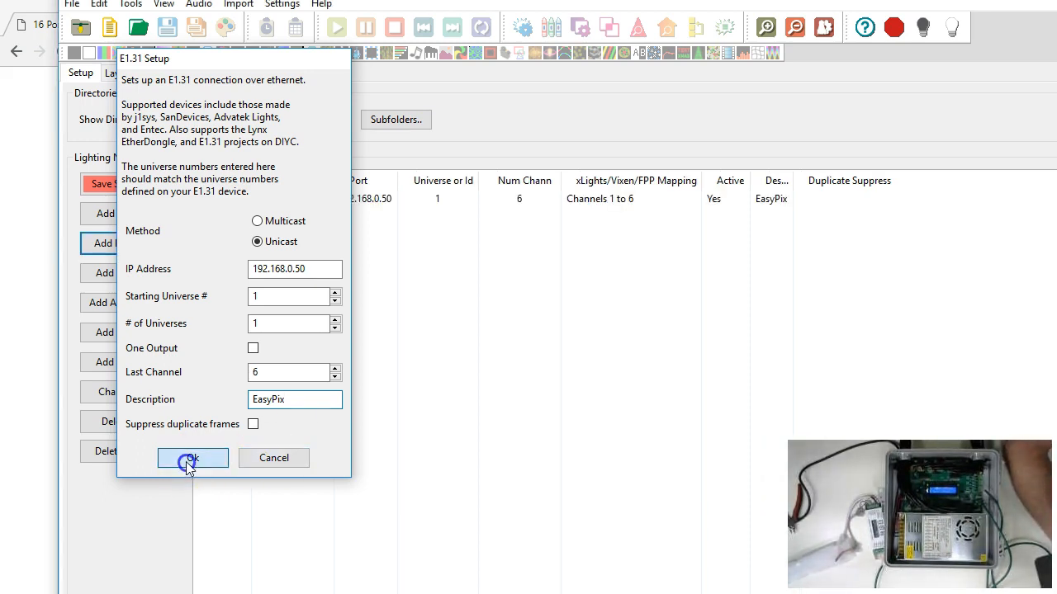
# Test channels 1–6 in Background Only mode with background intensity around 235
pyautogui.click(192, 459)
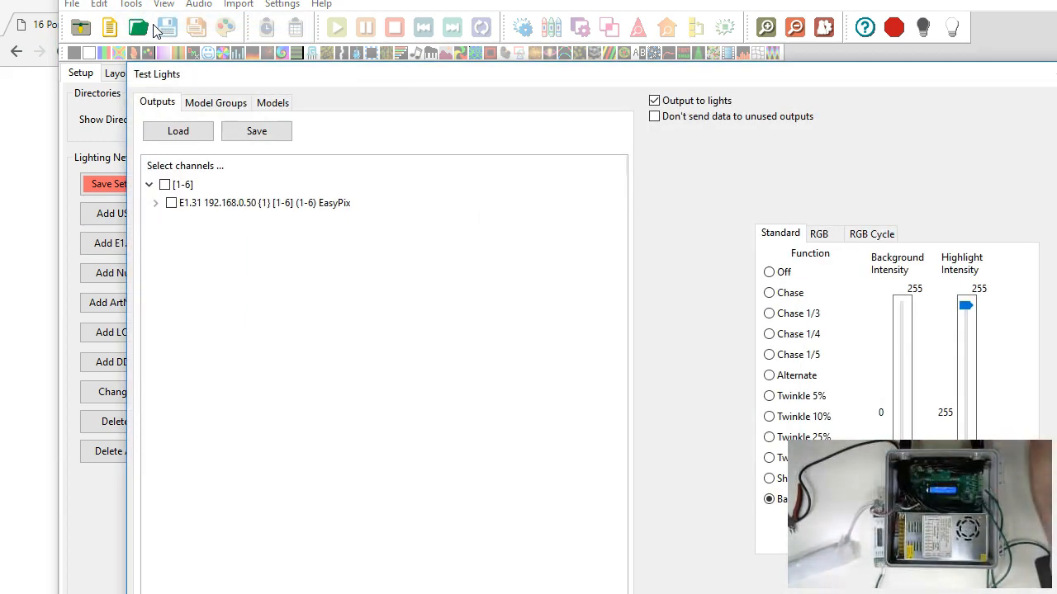
pyautogui.click(164, 184)
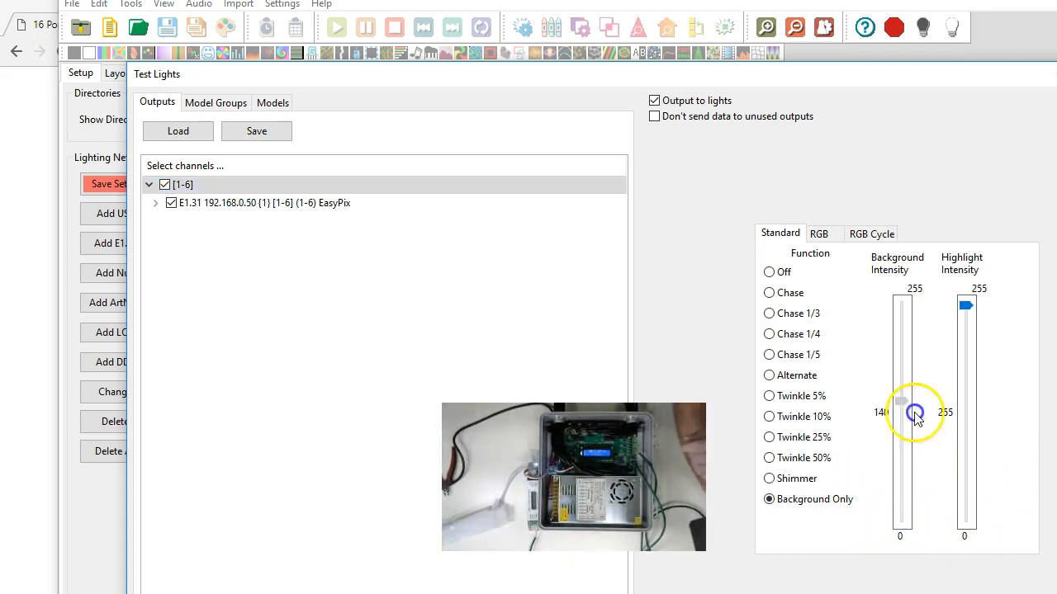
pyautogui.moveTo(900, 413); pyautogui.dragTo(900, 305)
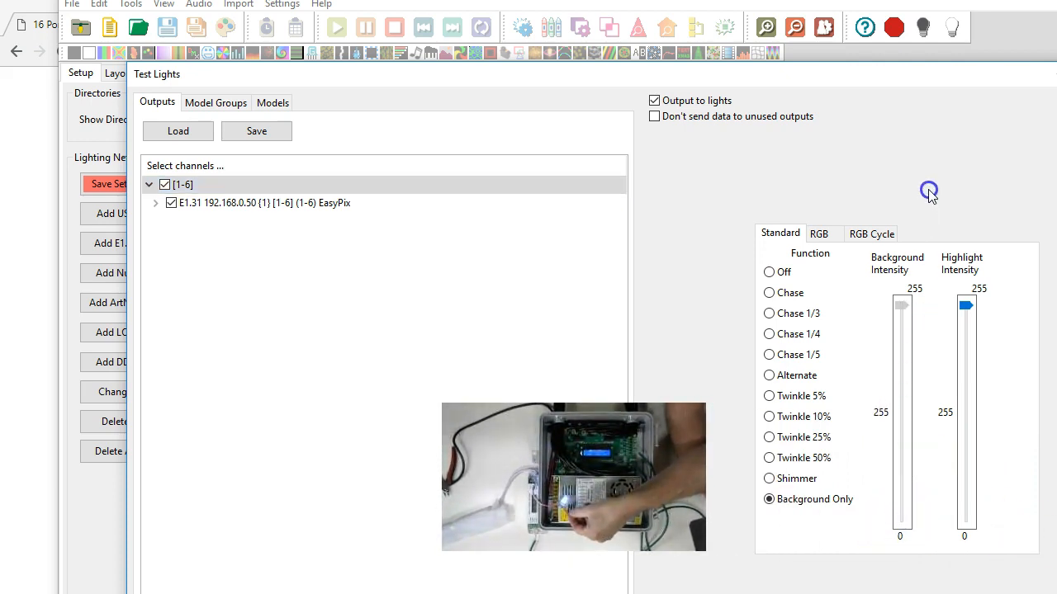
pyautogui.moveTo(901, 306); pyautogui.dragTo(887, 330)
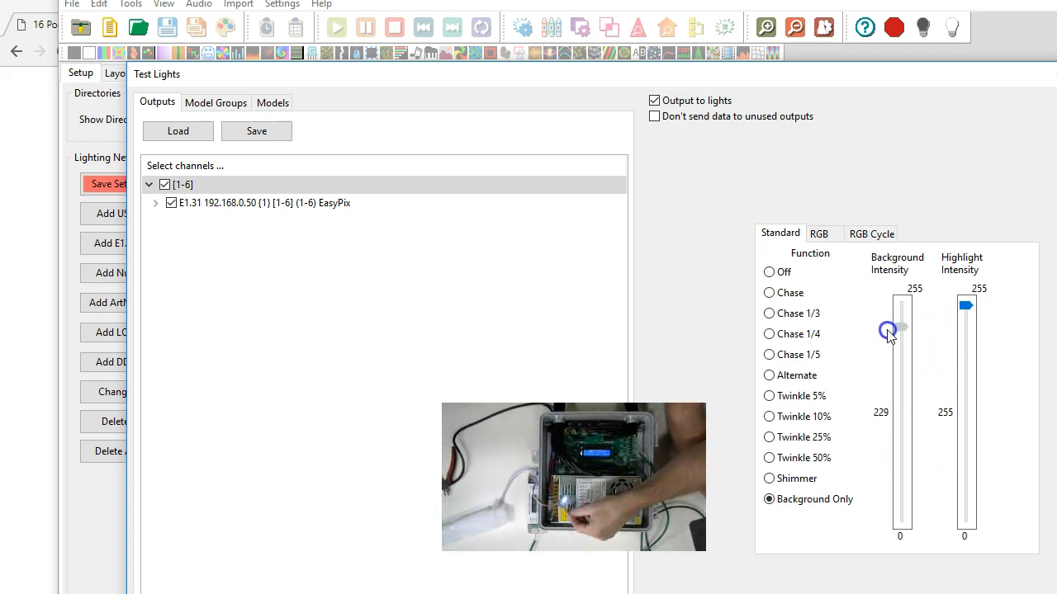
pyautogui.moveTo(887, 330); pyautogui.dragTo(901, 322)
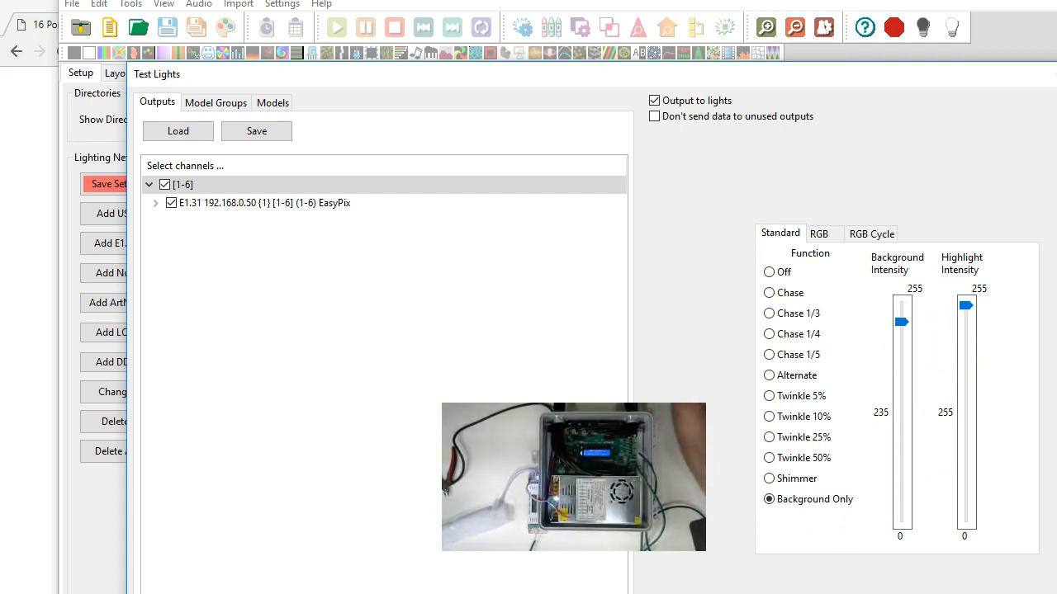